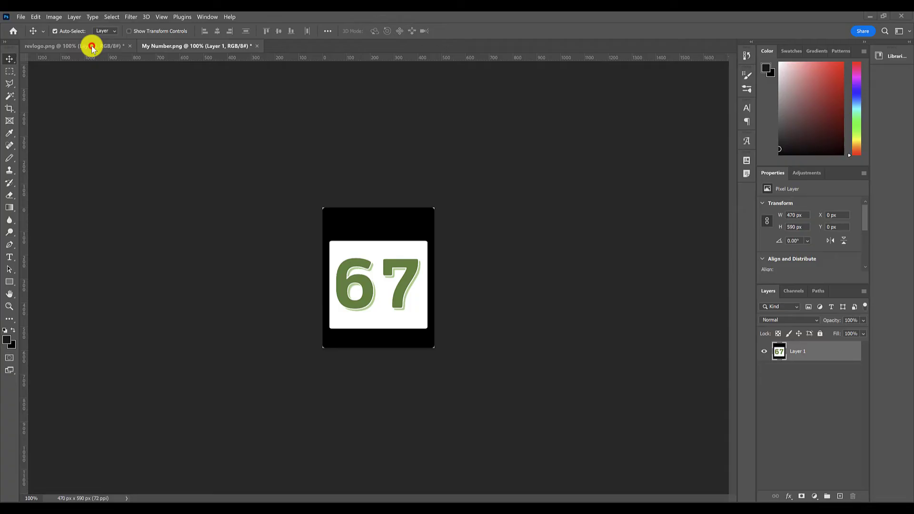
- Download the Dr Pepper logo as an SVG from its WorldVectorLogo page
click(93, 47)
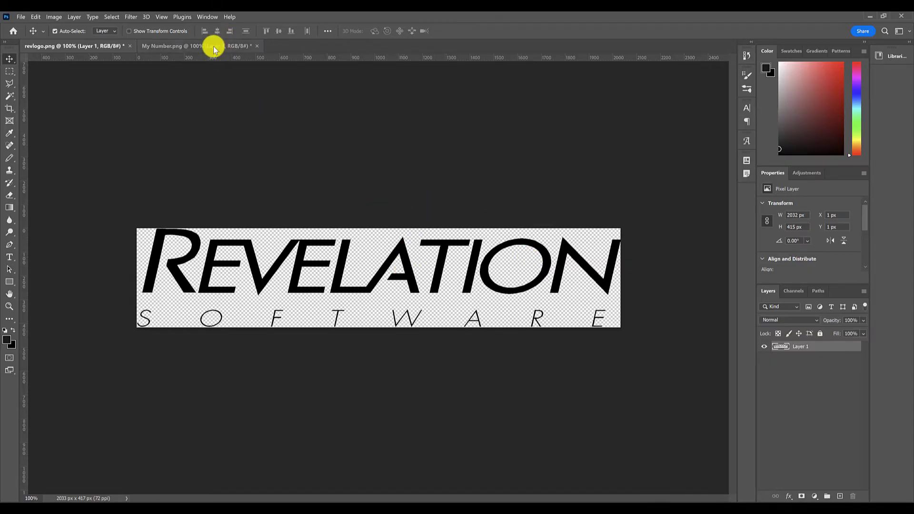
click(190, 46)
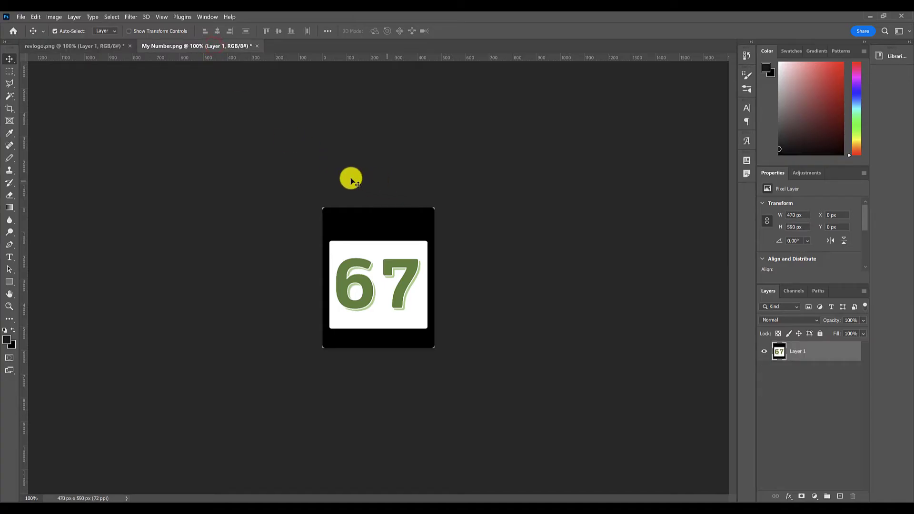
mouse_move(385, 196)
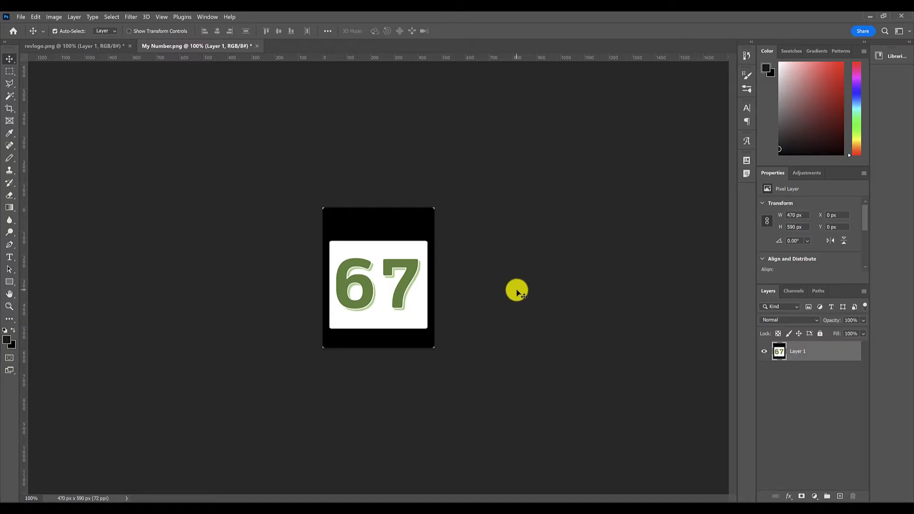
mouse_move(732, 143)
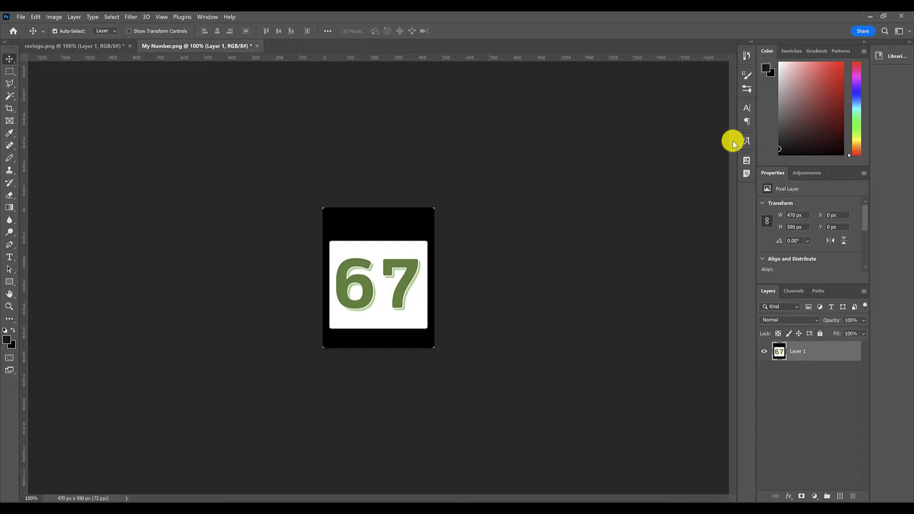
mouse_move(356, 133)
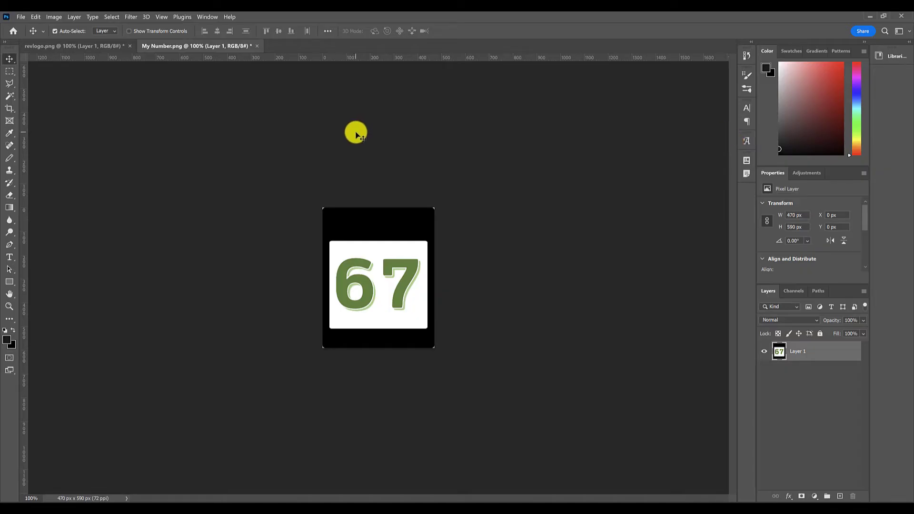
mouse_move(323, 160)
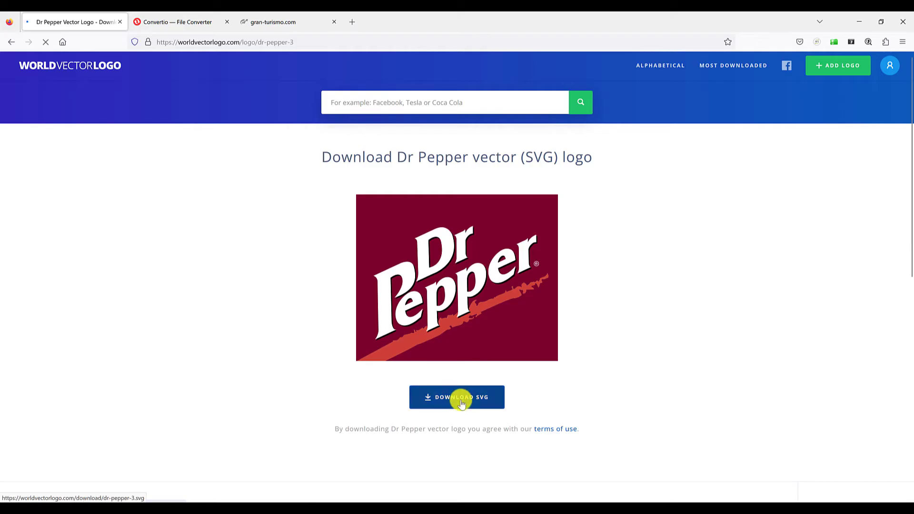
click(461, 397)
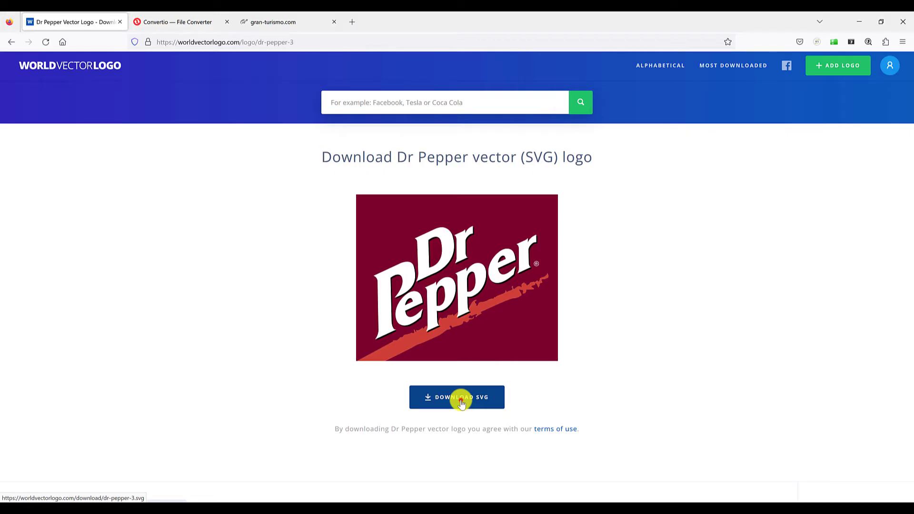
click(461, 397)
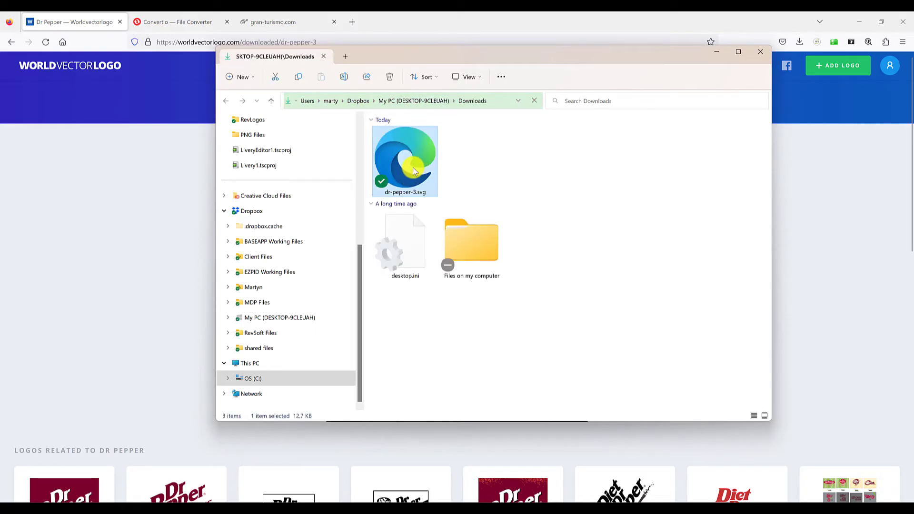
- Check dr-pepper-3.svg properties (12.7 KB), dismiss without changes, and close the Downloads window
right_click(413, 162)
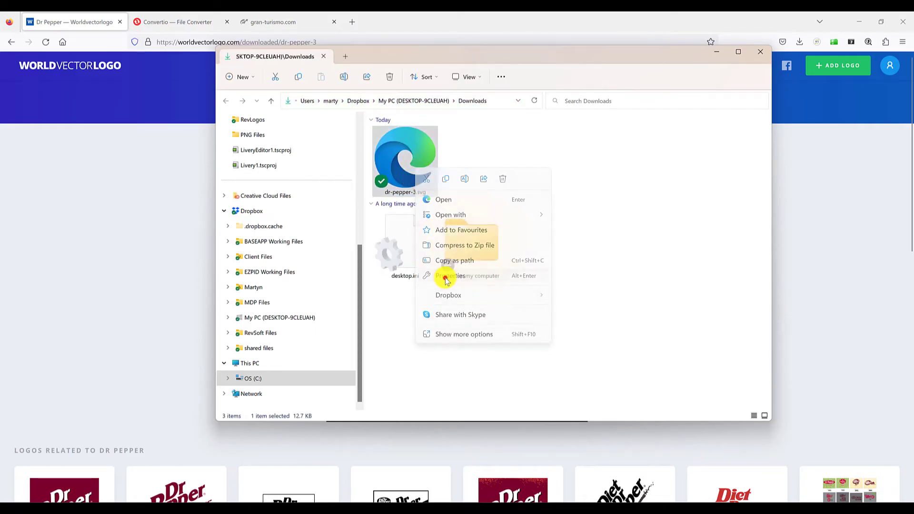
click(450, 276)
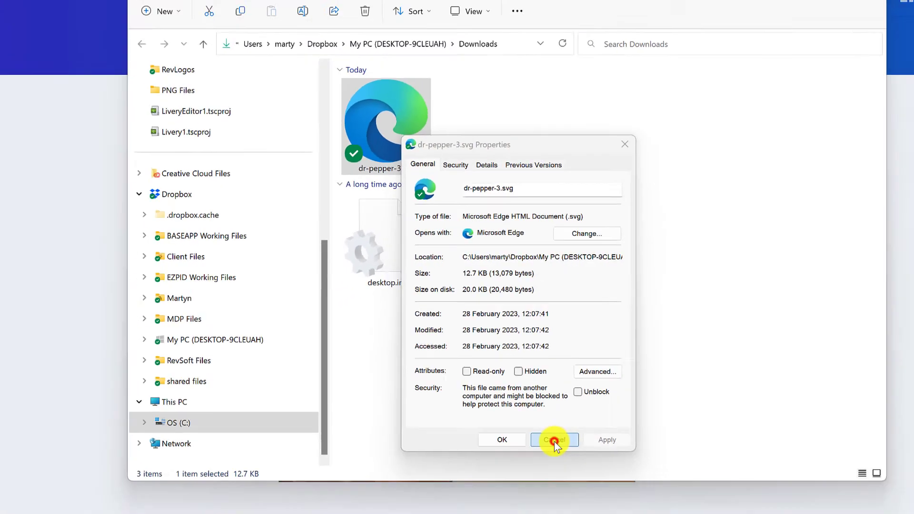
click(554, 440)
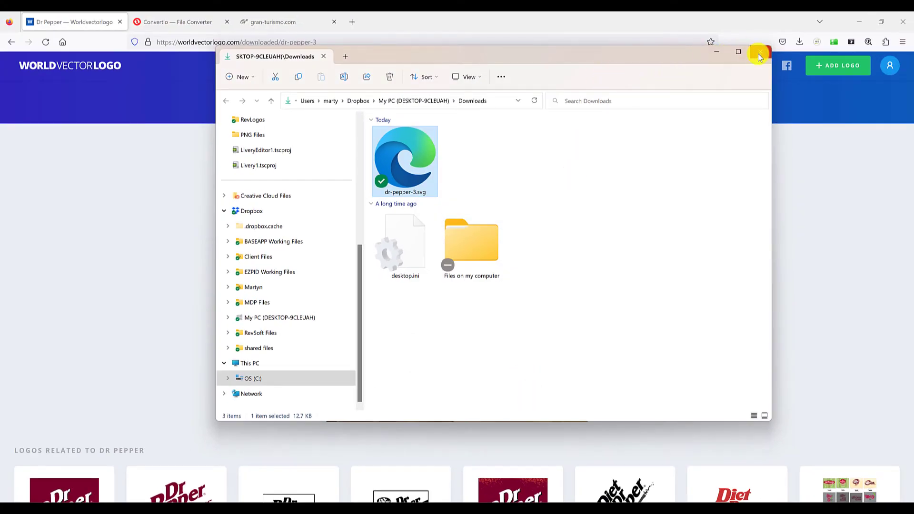
click(760, 52)
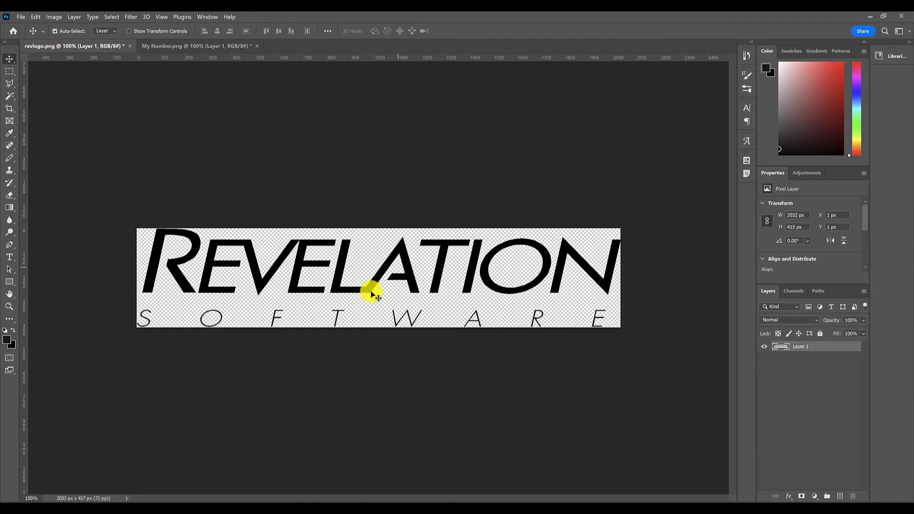
mouse_move(464, 274)
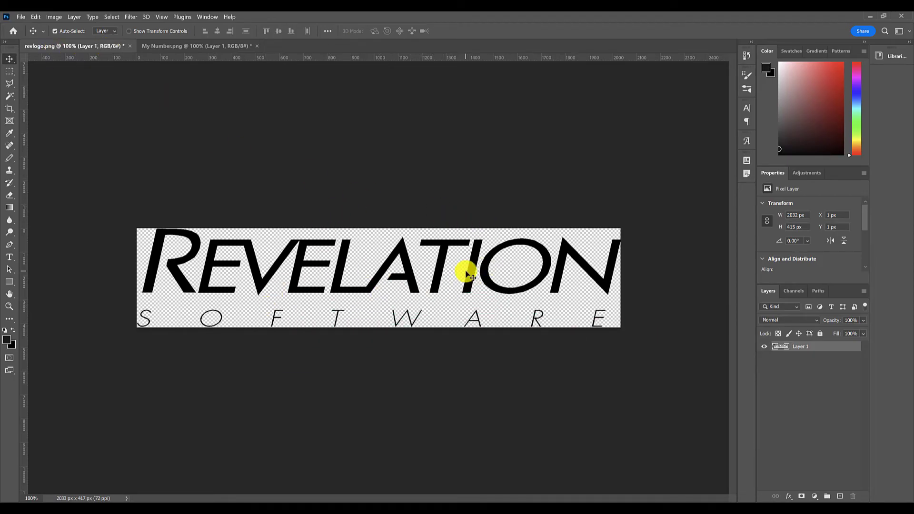
mouse_move(383, 185)
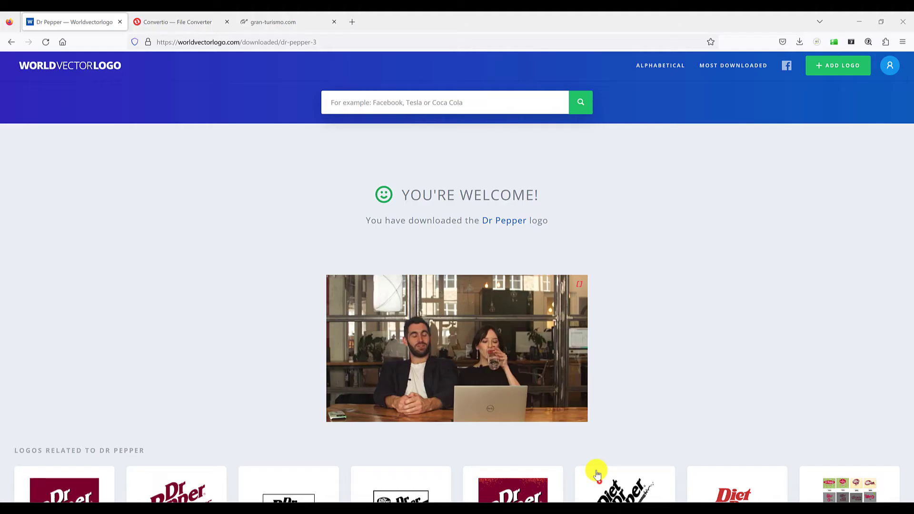
- Switch from Photoshop's revlogo.png document back to the Firefox download confirmation tab
click(175, 22)
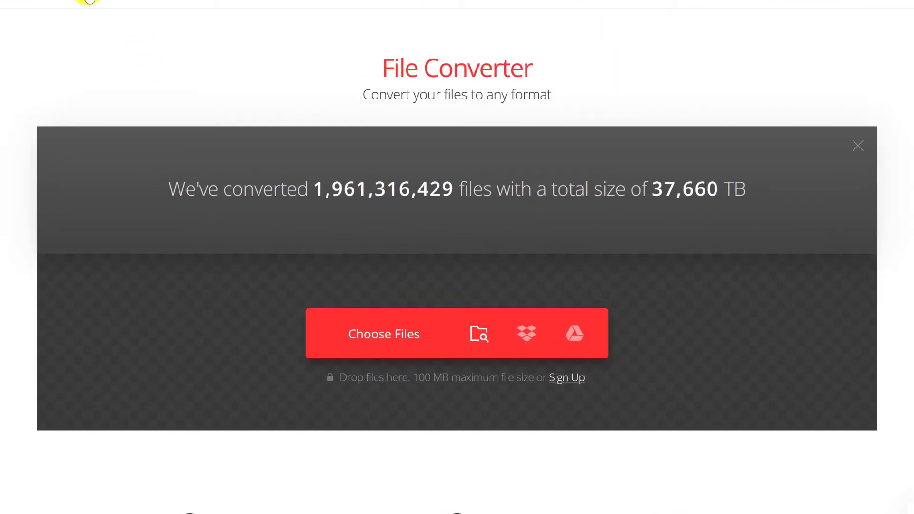
mouse_move(385, 329)
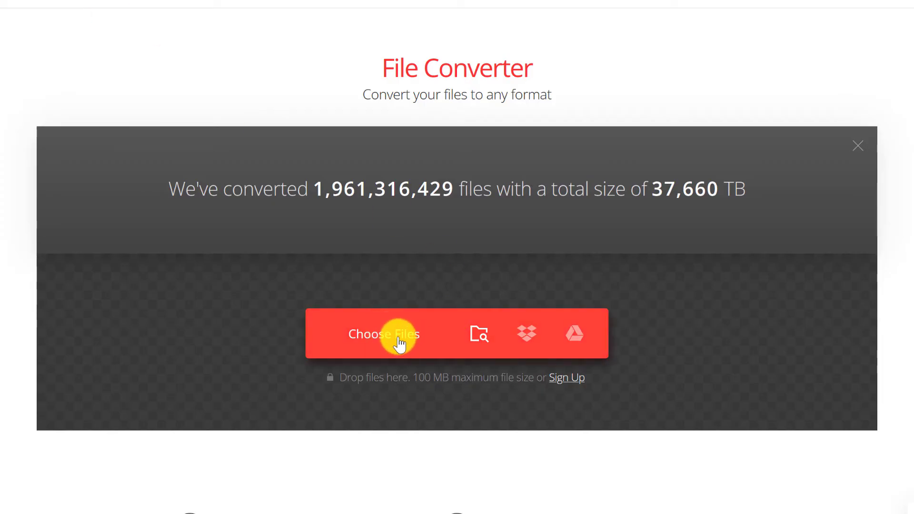
- Convert revlogo.png to SVG in Convertio and download the resulting revlogo_5.svg (7.09 KB)
click(383, 334)
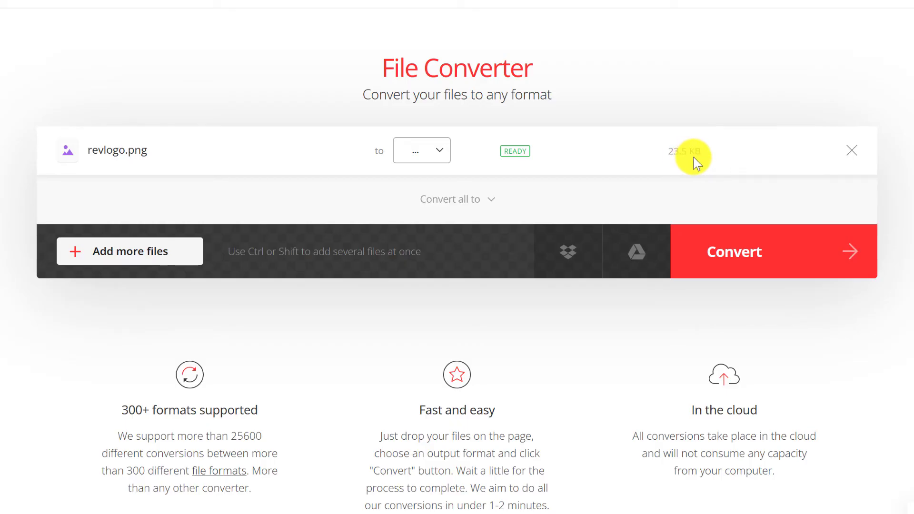
click(439, 151)
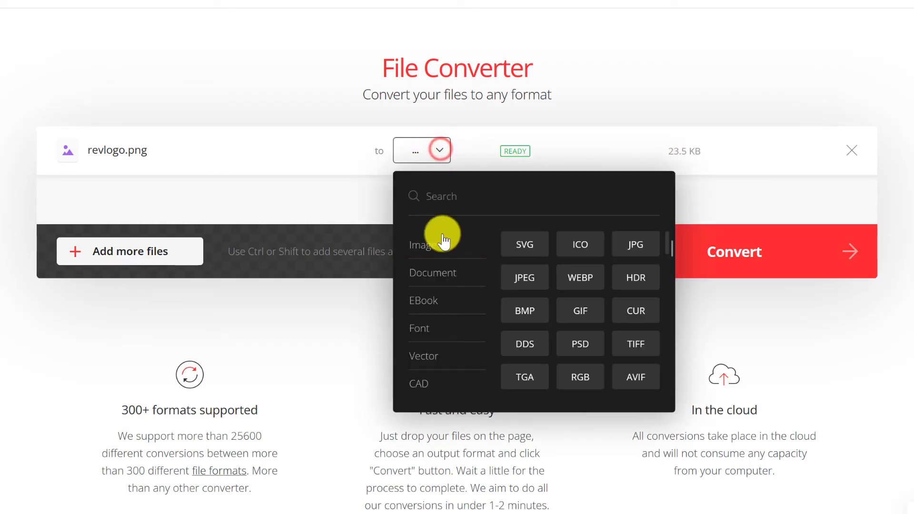
click(523, 243)
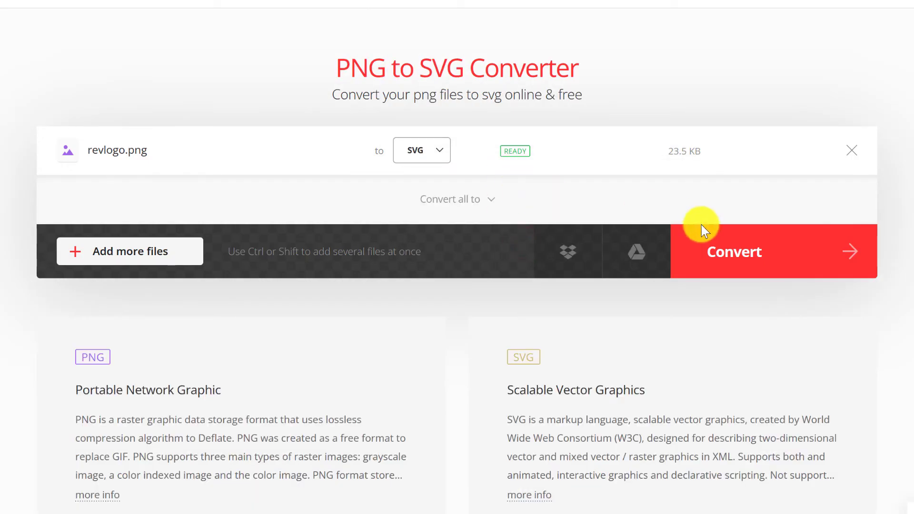
click(734, 251)
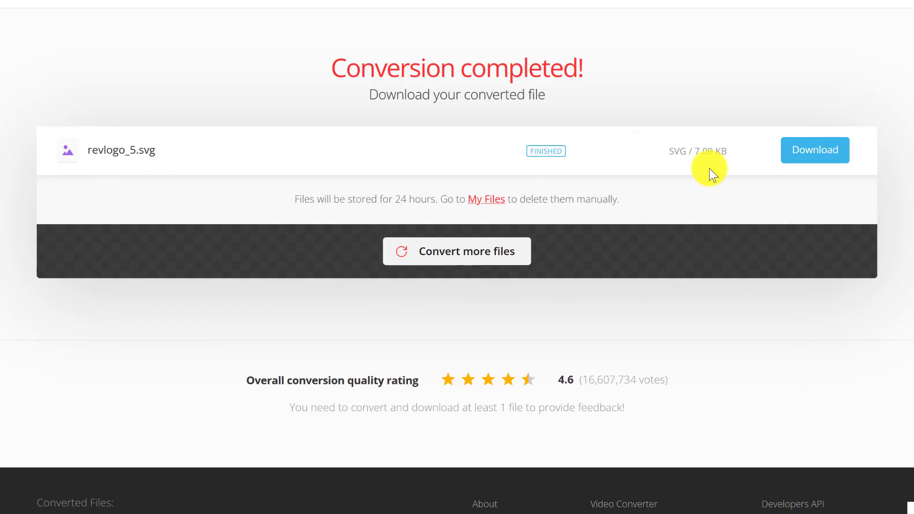
mouse_move(722, 166)
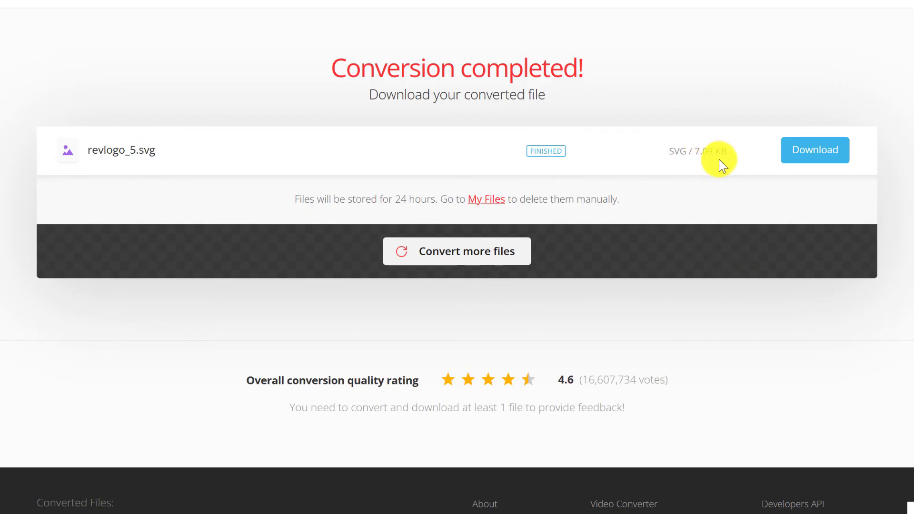
click(815, 149)
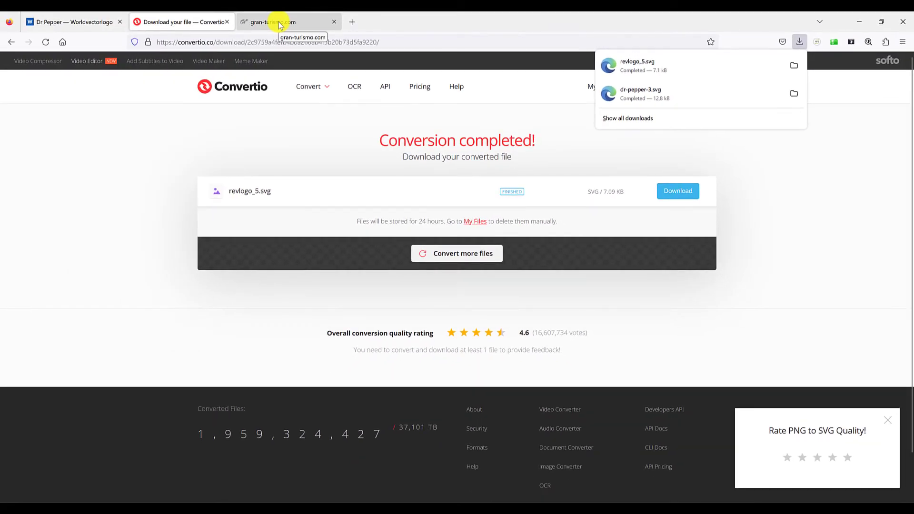
- Upload revlogo_5.svg and dr-pepper-3.svg together so both appear in the Gran Turismo Decal List
click(280, 21)
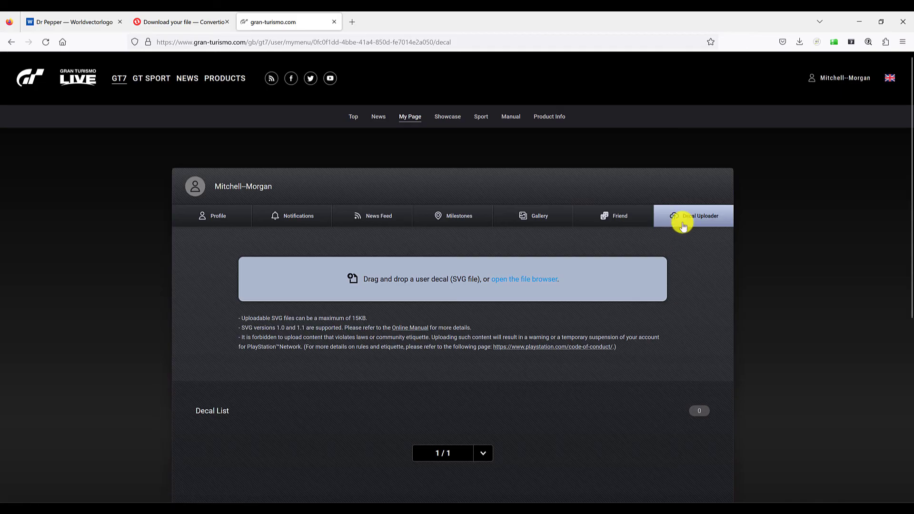
mouse_move(522, 279)
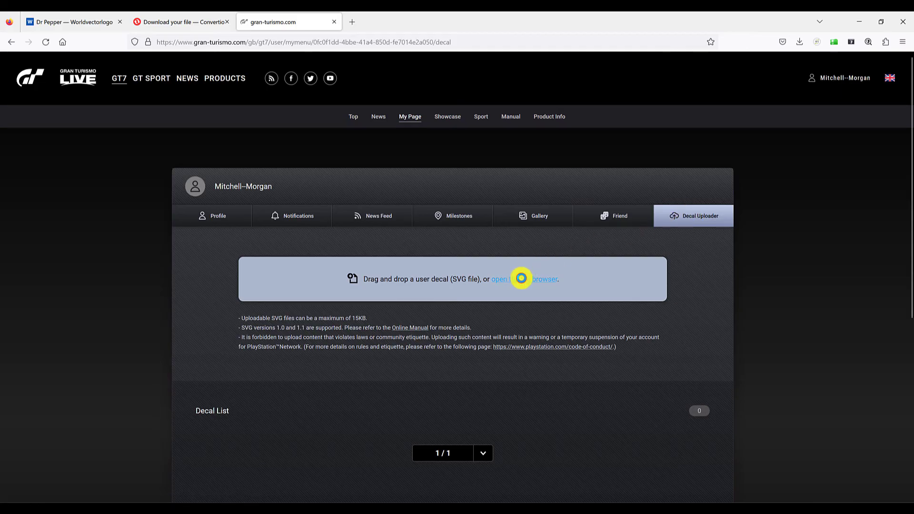
click(523, 279)
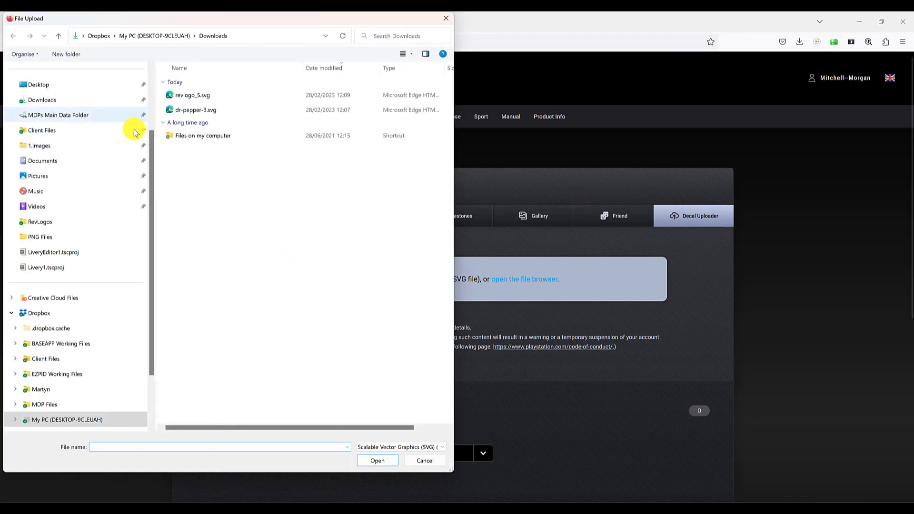
click(190, 95)
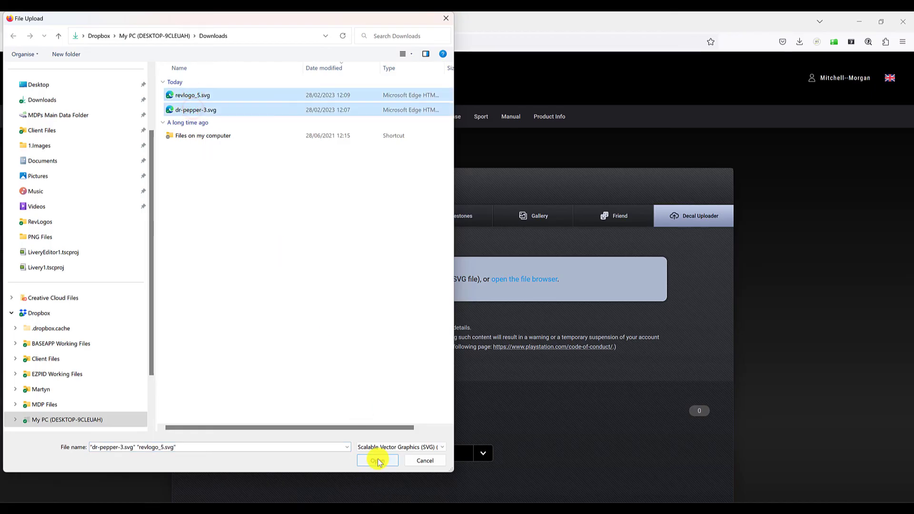
click(377, 460)
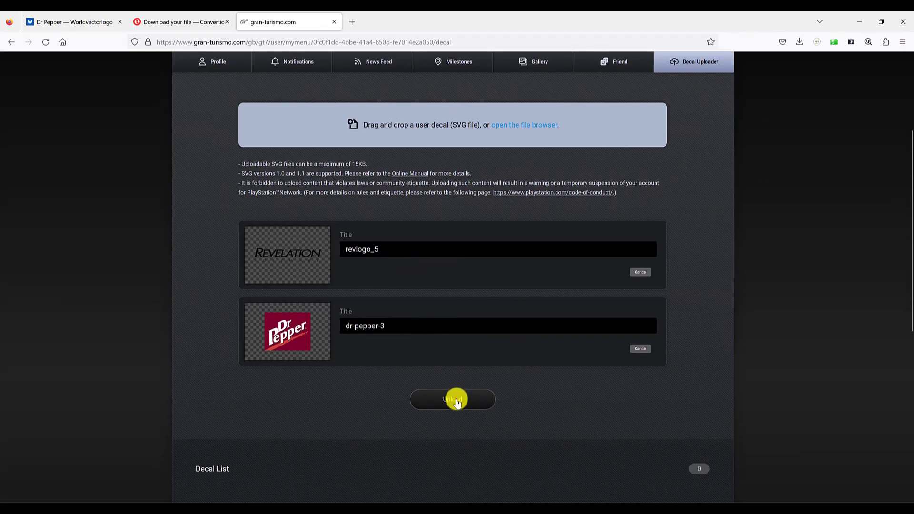
click(453, 399)
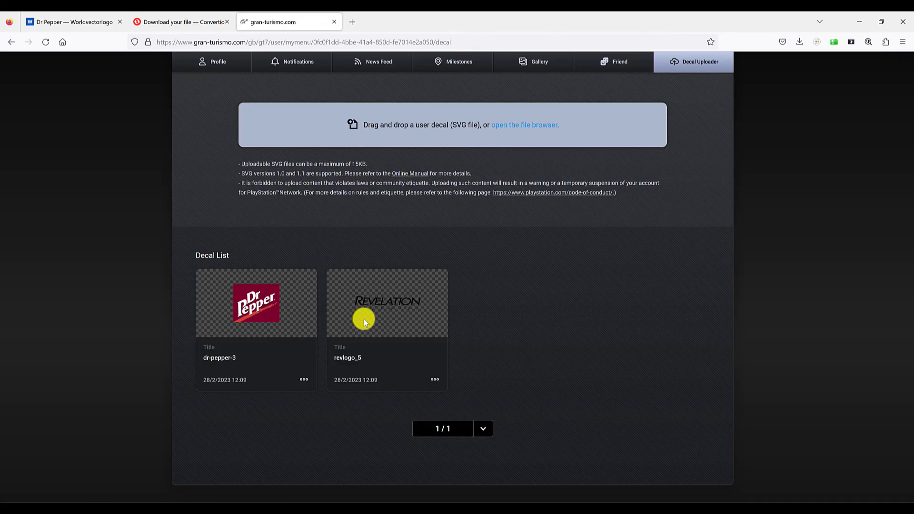
click(71, 21)
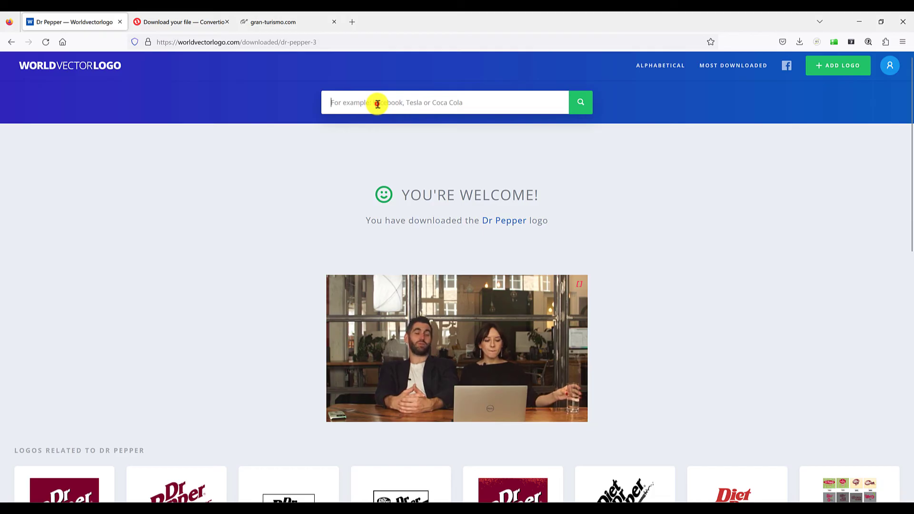
- Search WorldVectorLogo for 'tesla', then return via the Convertio tab to the Gran Turismo Decal List
text(tesla)
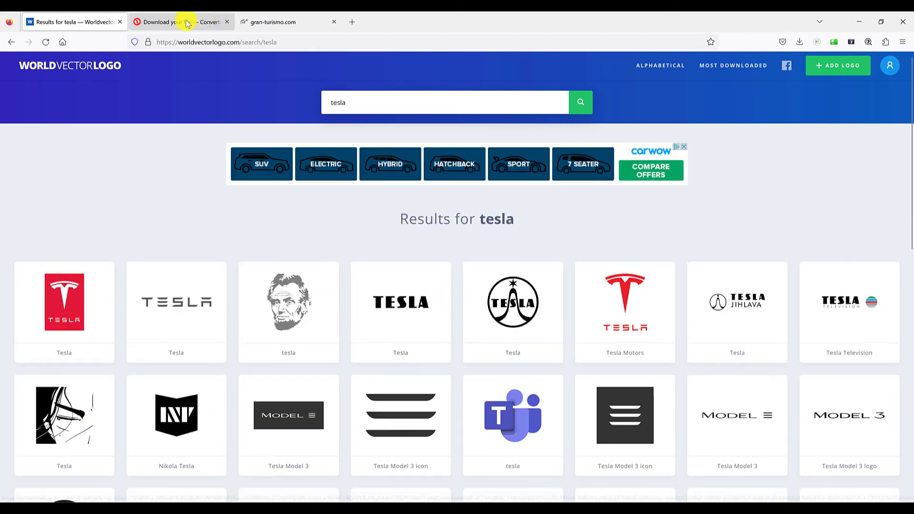
click(181, 22)
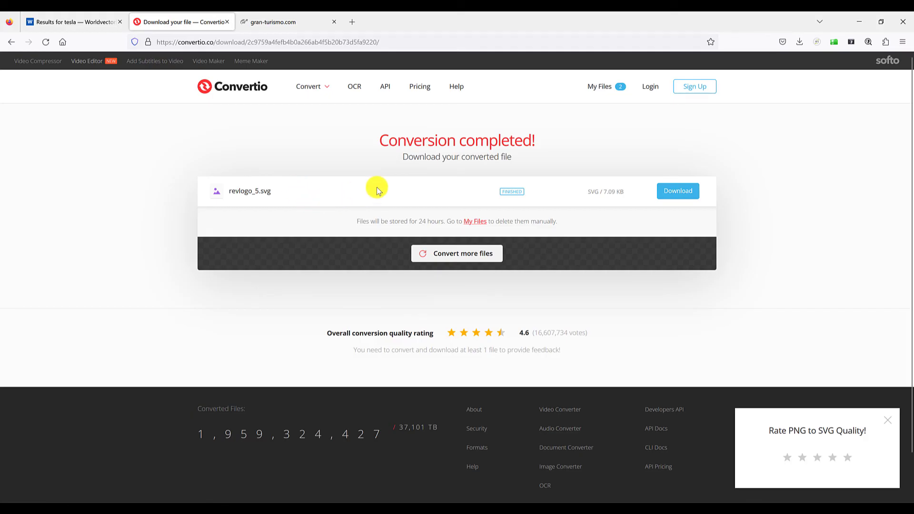
mouse_move(347, 207)
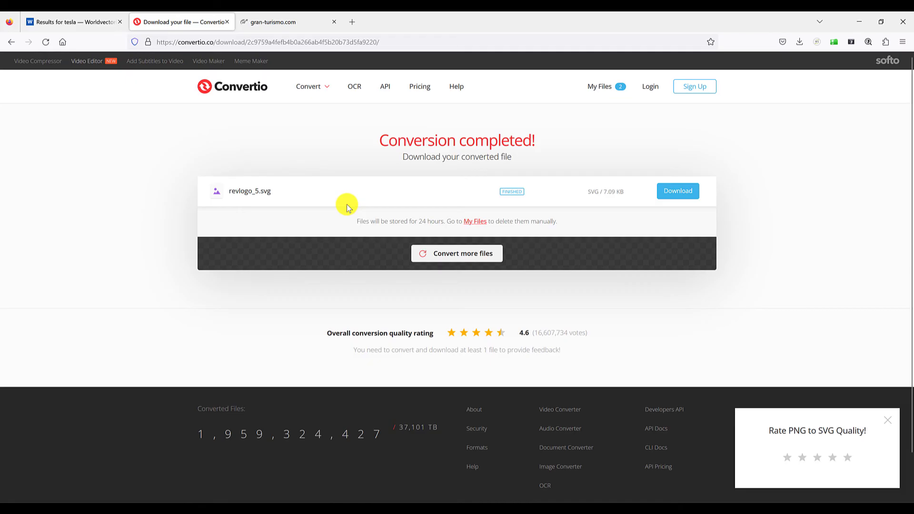
click(285, 21)
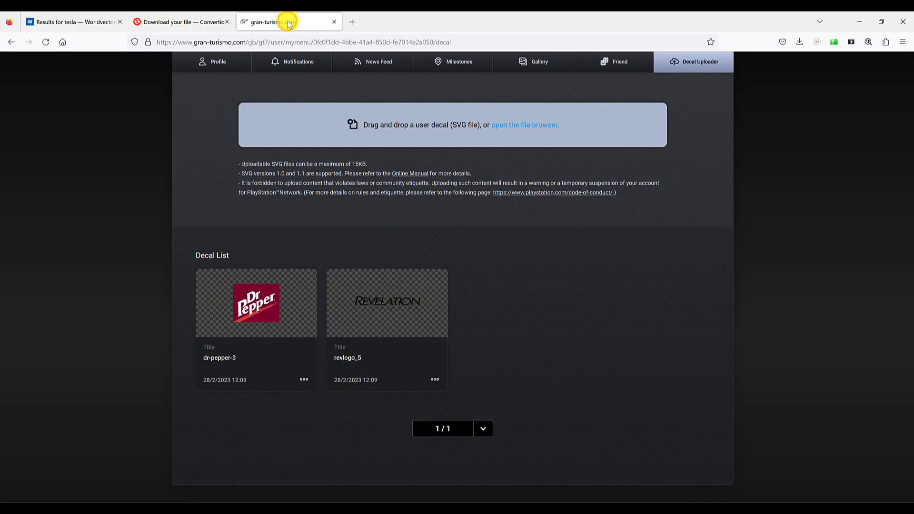
mouse_move(290, 21)
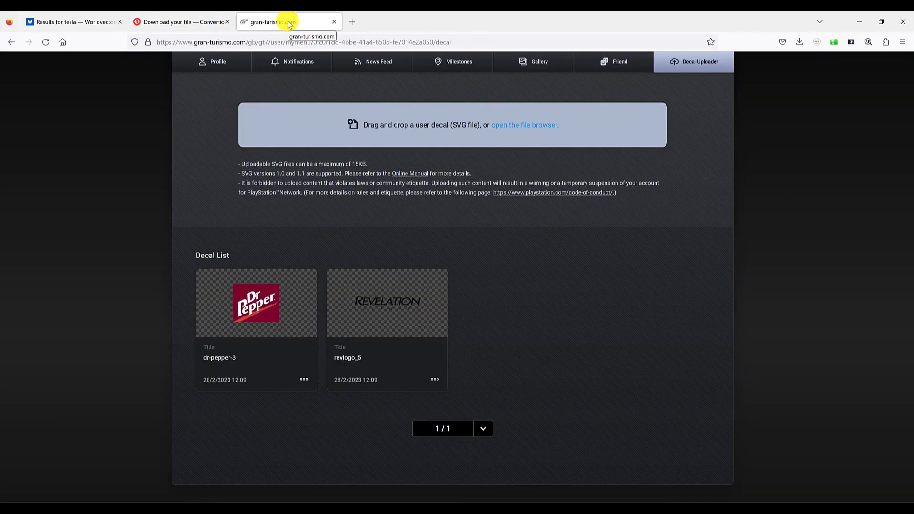